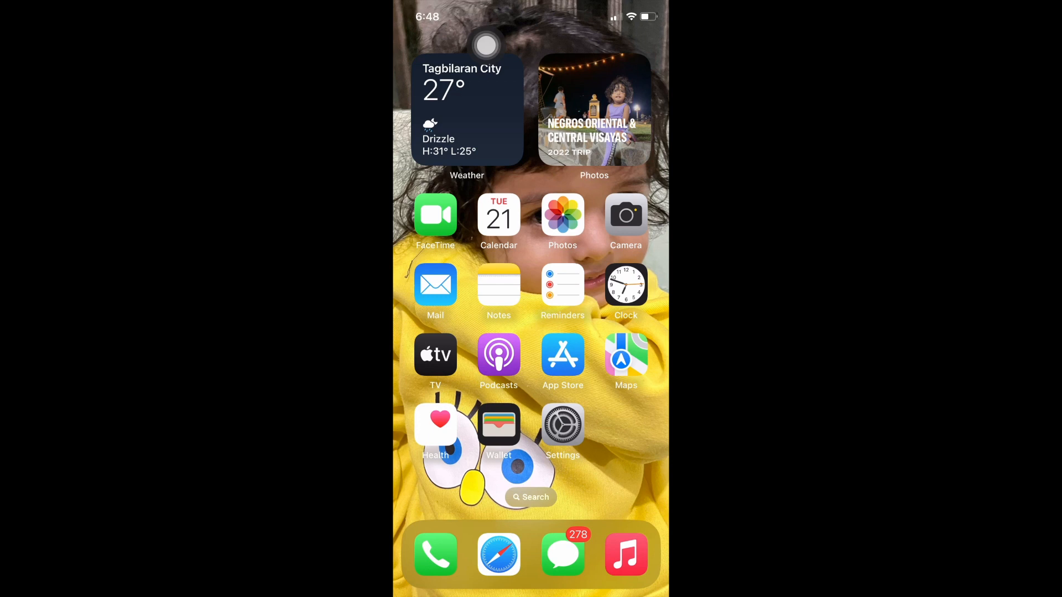
Step: Launch the Settings app from the Home Screen
click(562, 424)
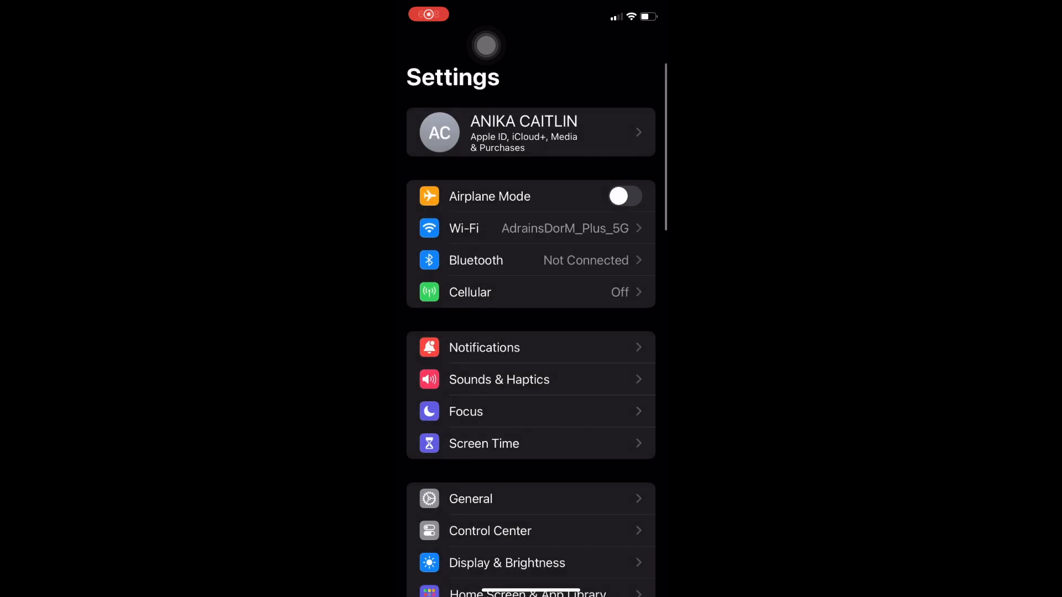
Step: Open the Apple ID page from the name banner at the top of Settings
click(531, 131)
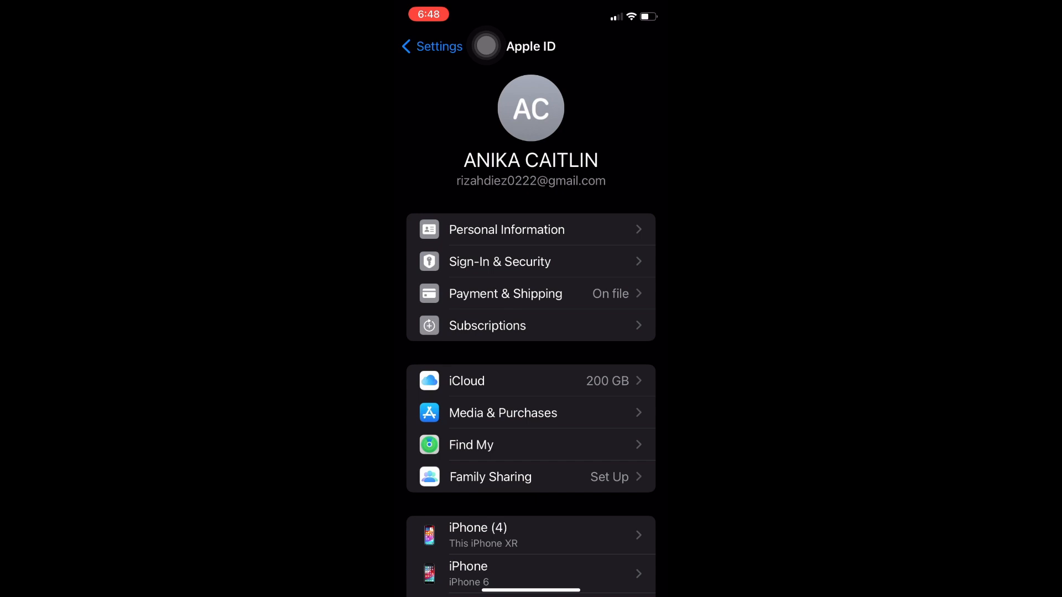
Step: Return home, launch Find My, and dismiss the What's New screen with Continue
click(471, 444)
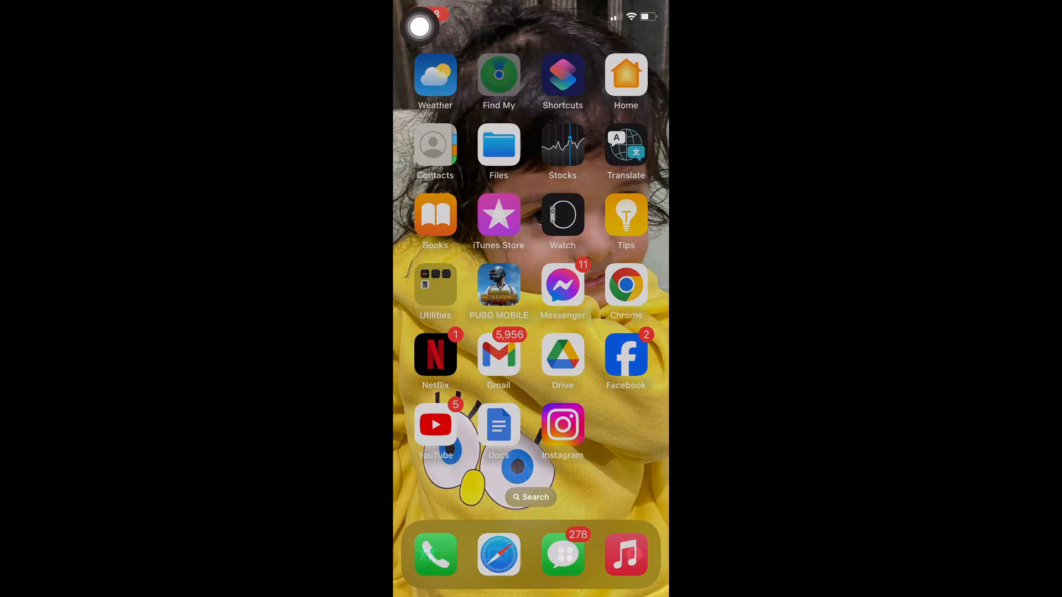
click(498, 76)
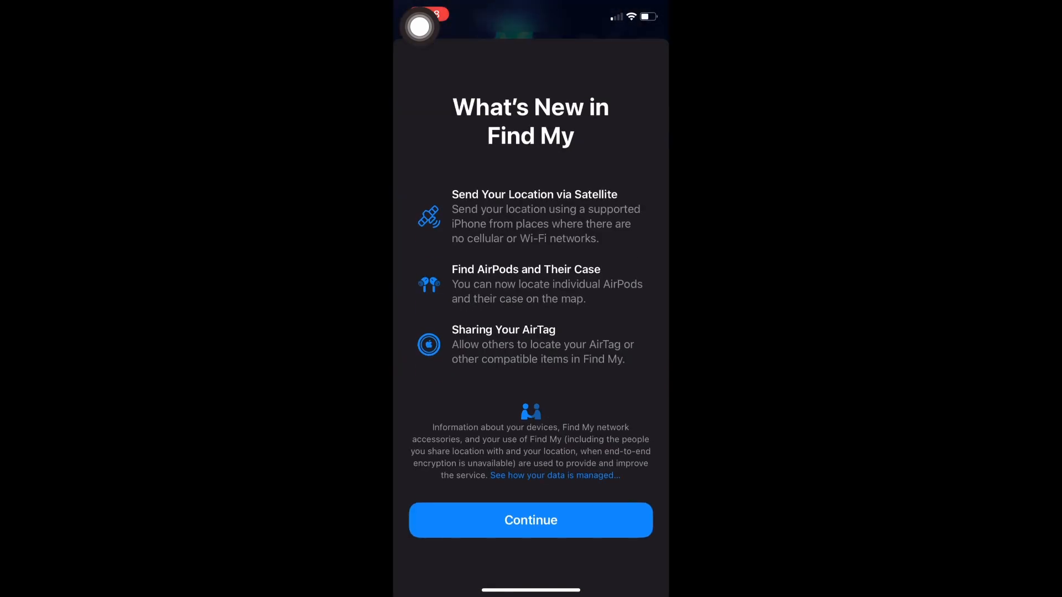
click(530, 519)
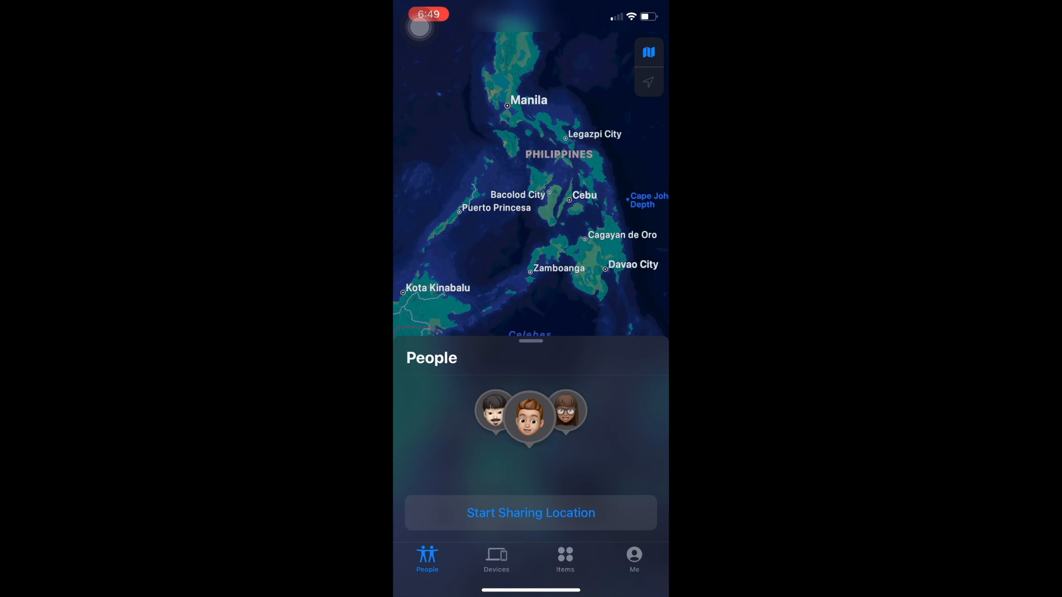
Step: Expand the People panel so the new contact shows 'Can see your location'
click(530, 513)
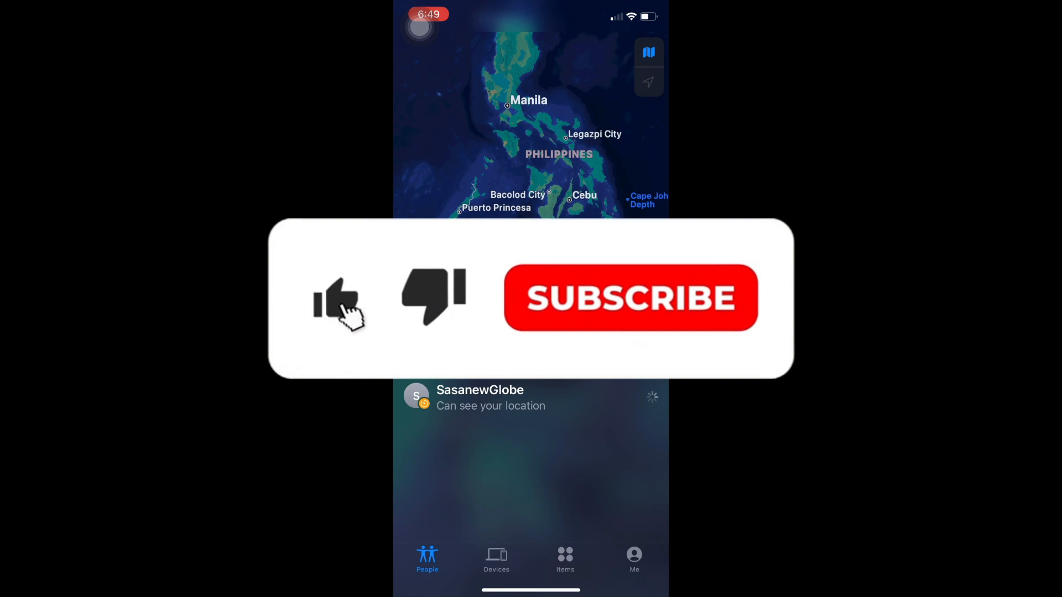
click(629, 298)
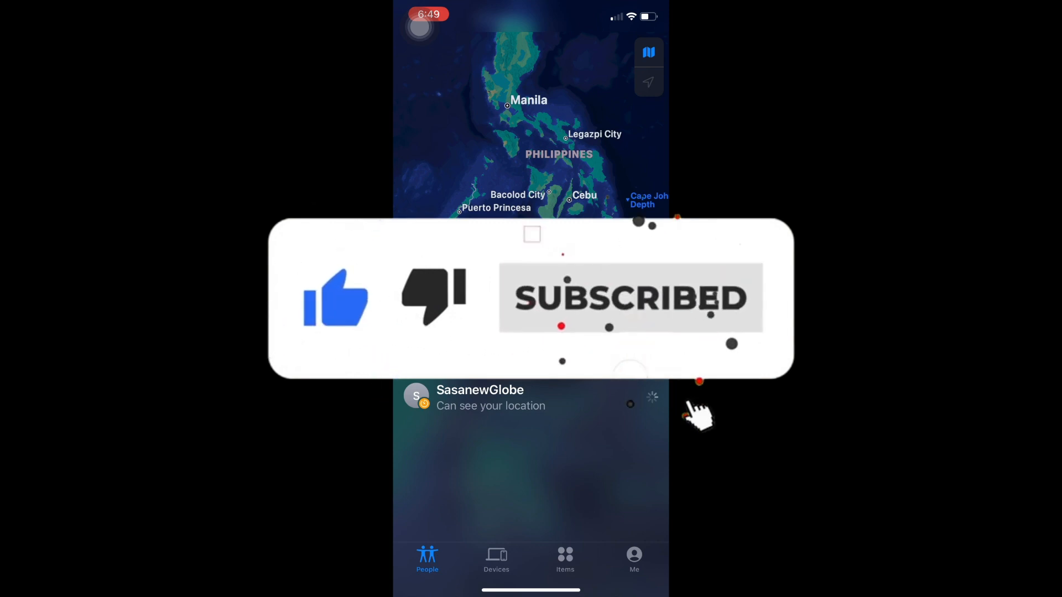